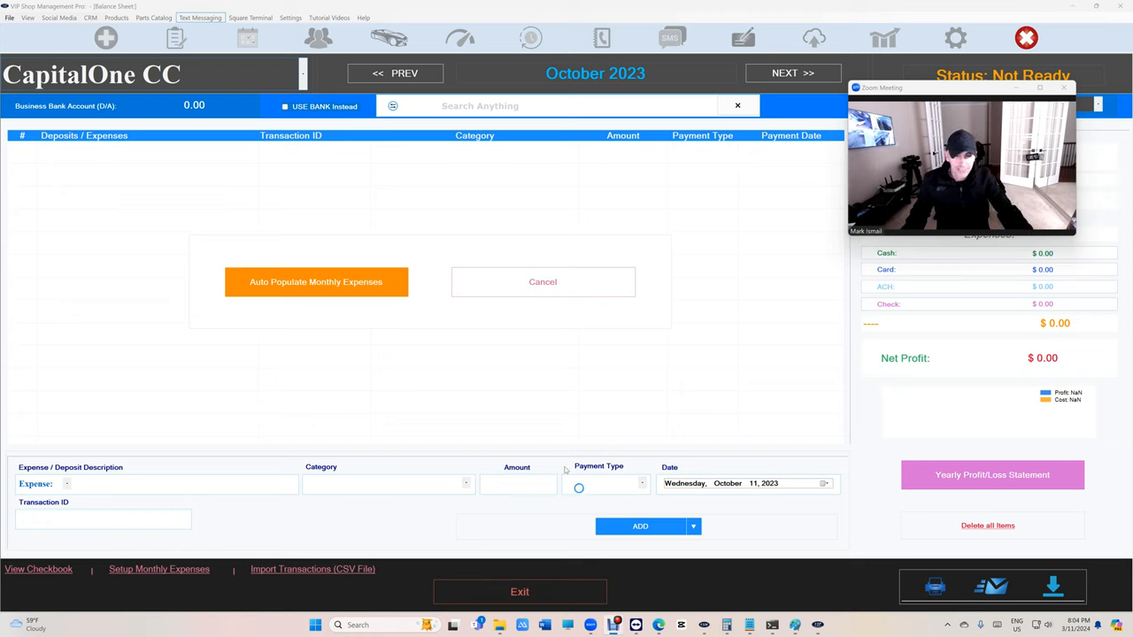
mouse_move(510, 393)
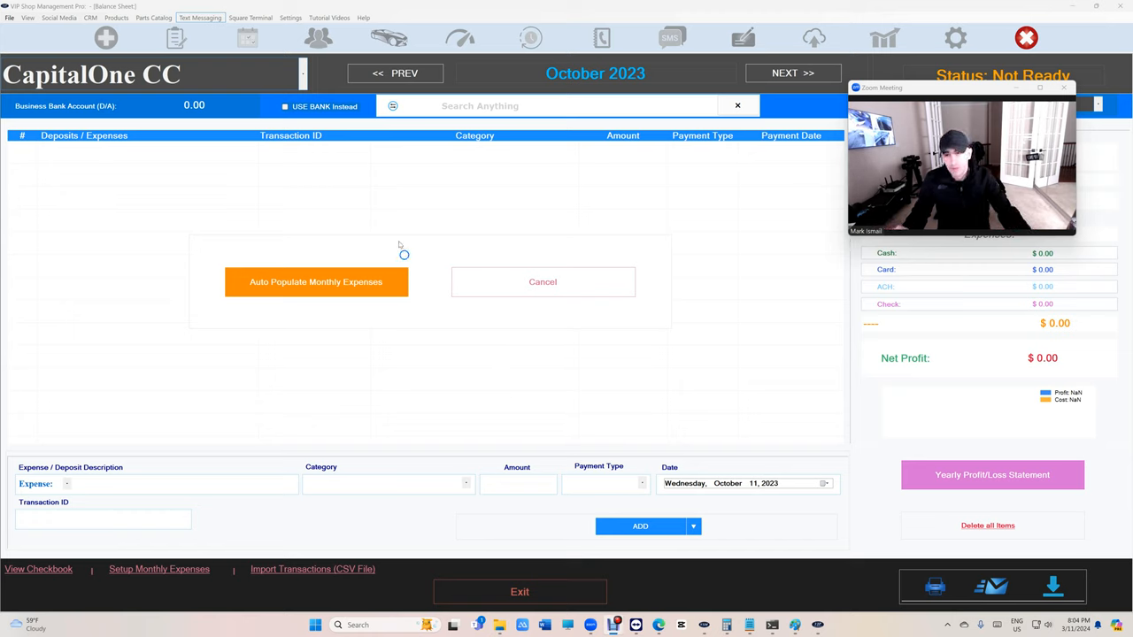
mouse_move(294, 292)
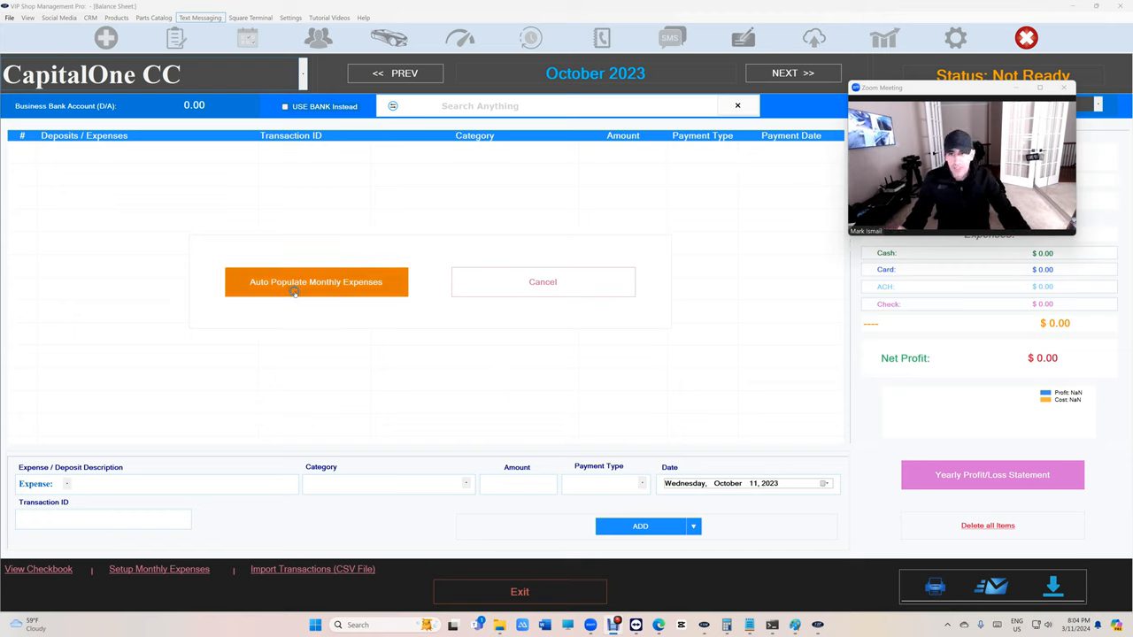
Show the account dropdown listing the available balance sheets
left_click(315, 281)
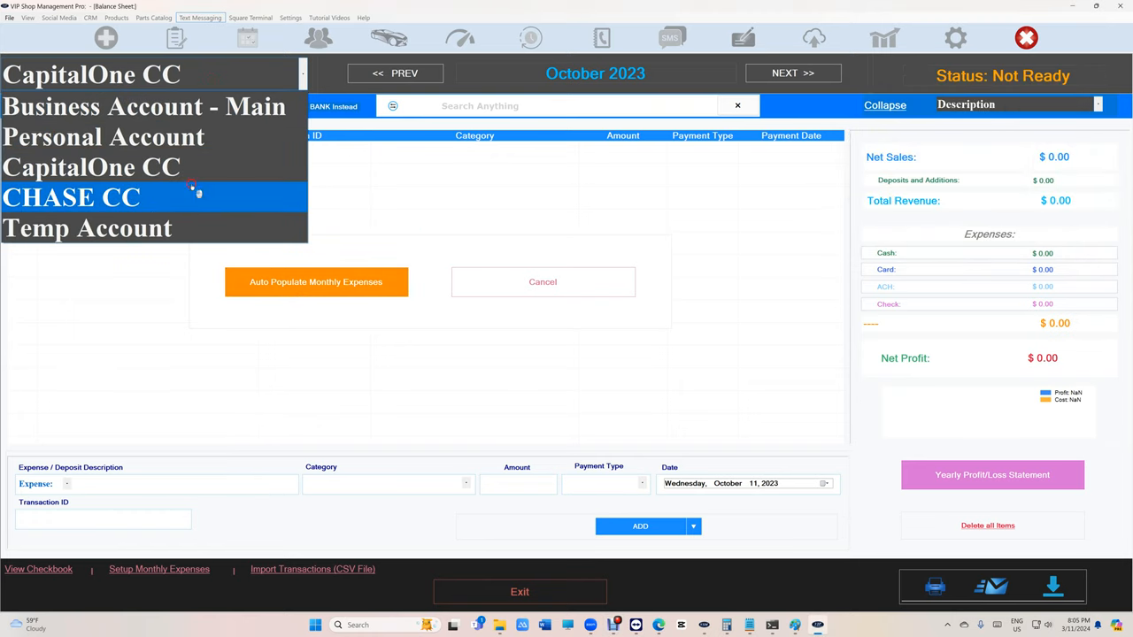
Select CHASE CC from the account list and confirm with UPDATE
left_click(71, 196)
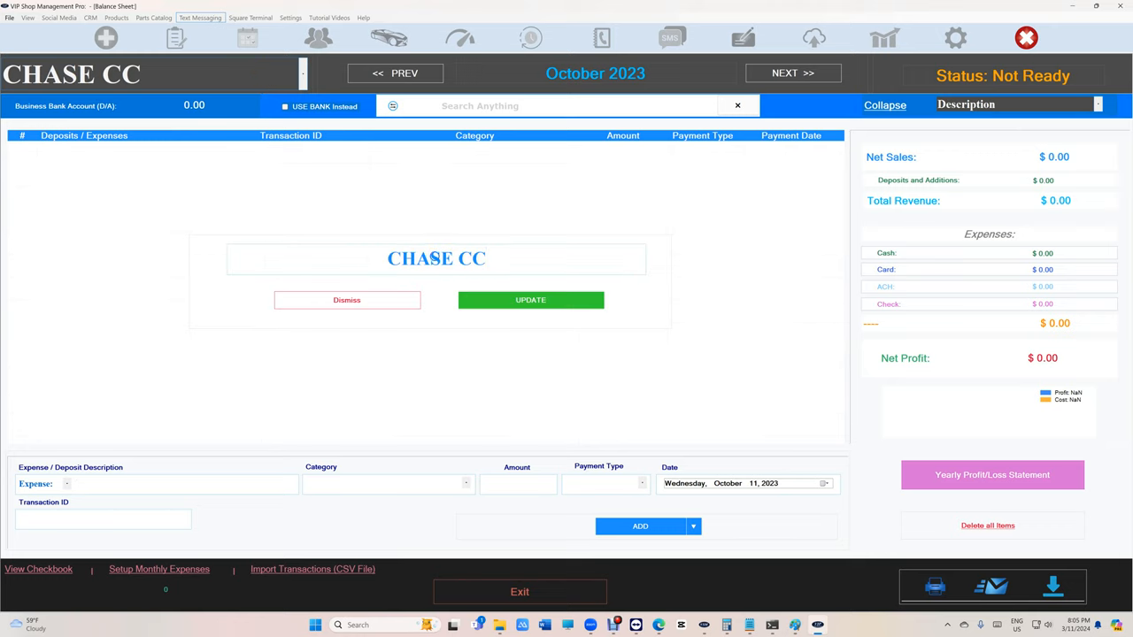
left_click(531, 299)
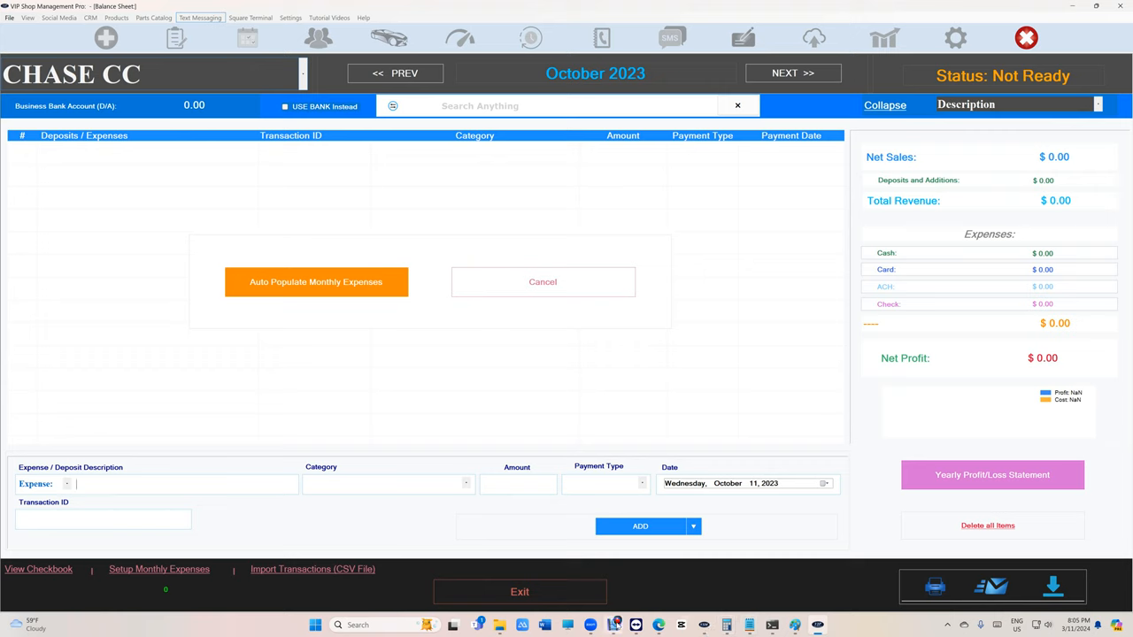
mouse_move(612, 625)
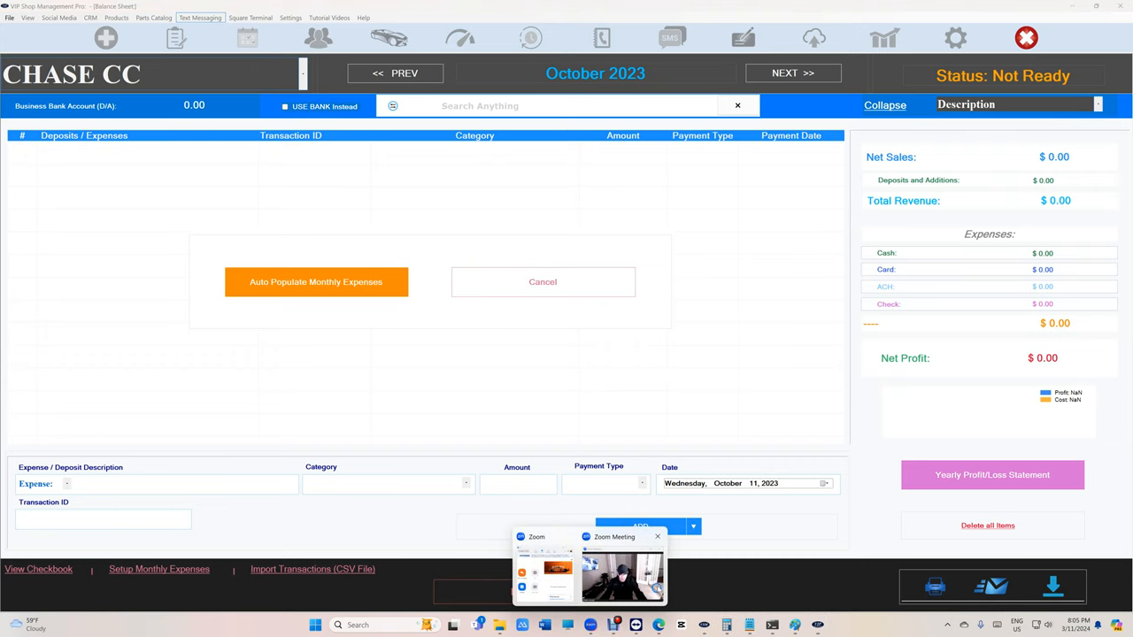
left_click(623, 569)
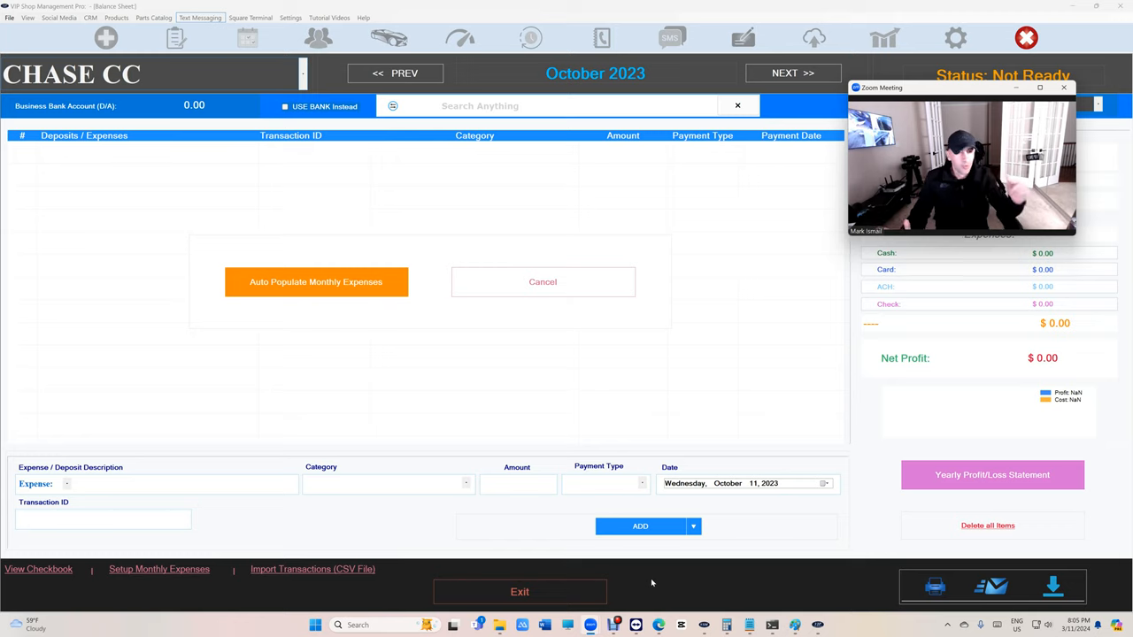
mouse_move(655, 559)
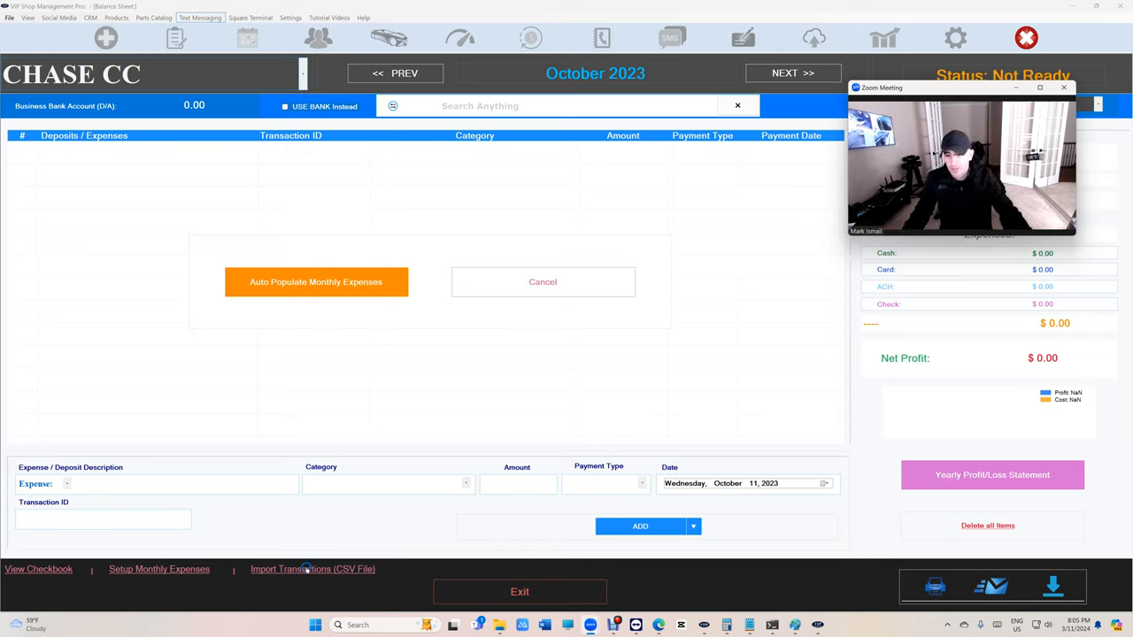
Start a CSV import for a bank account / credit card file with automatic format detection
left_click(311, 570)
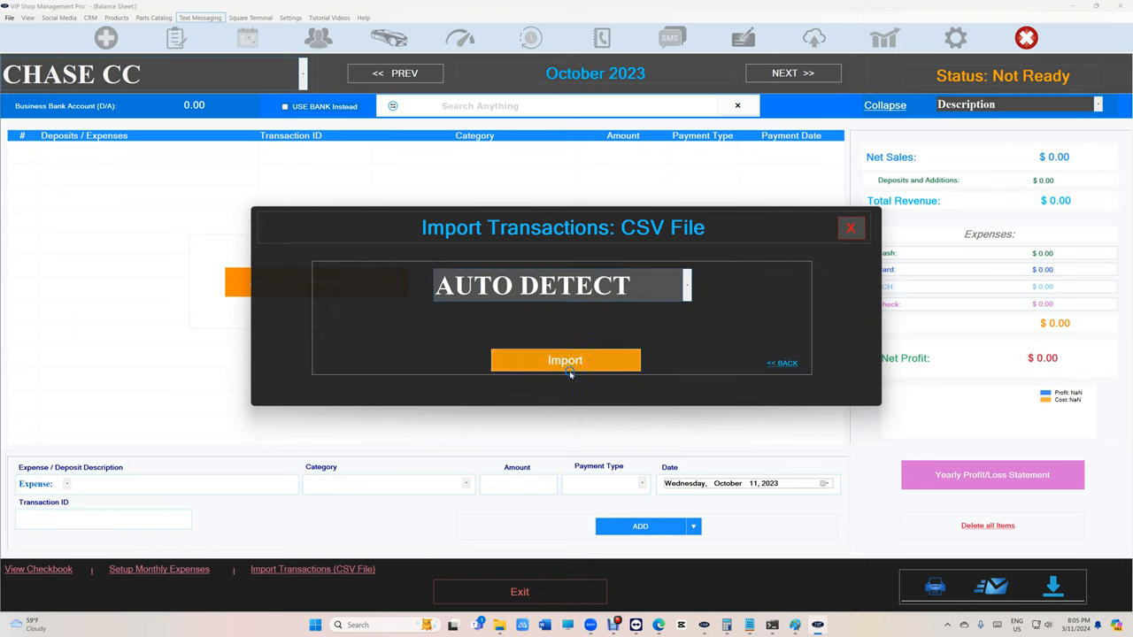
left_click(564, 361)
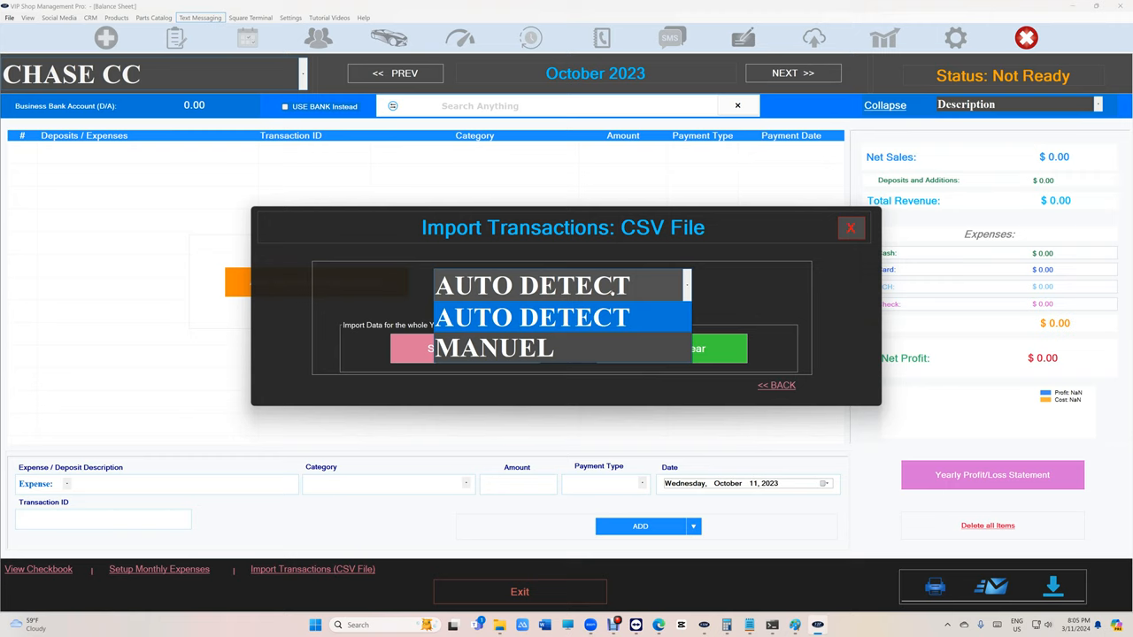
left_click(492, 347)
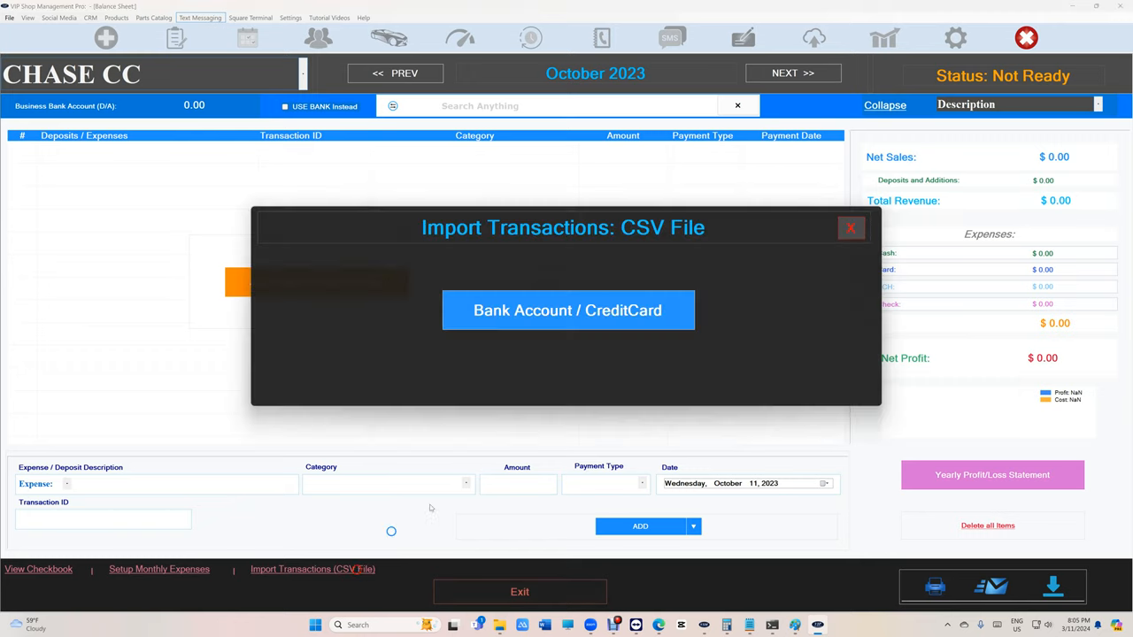
left_click(567, 310)
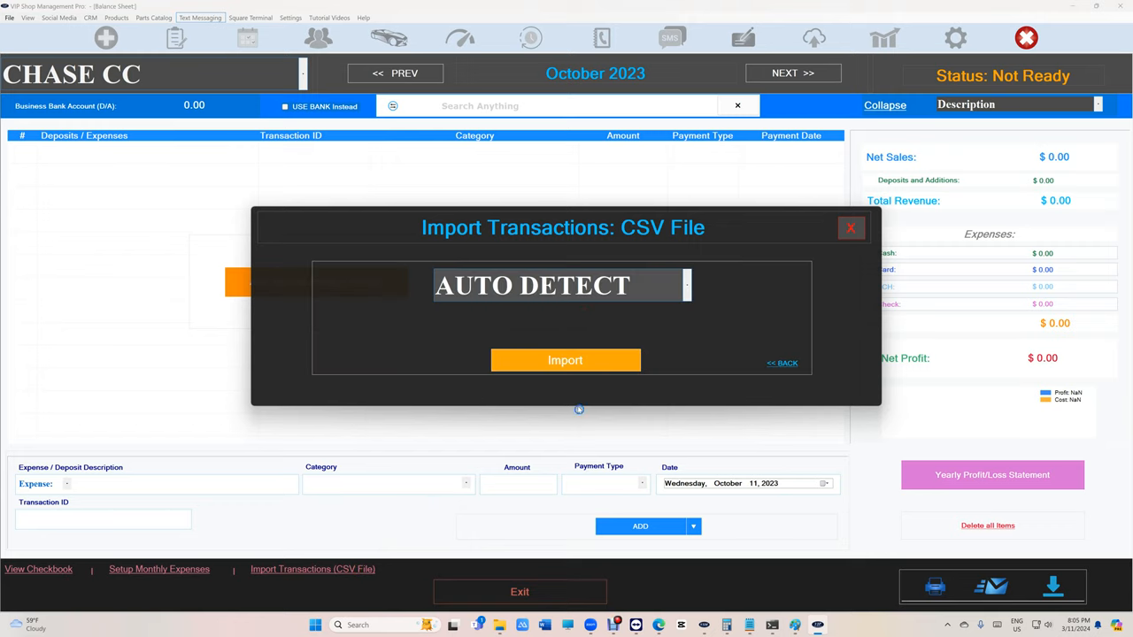
left_click(564, 359)
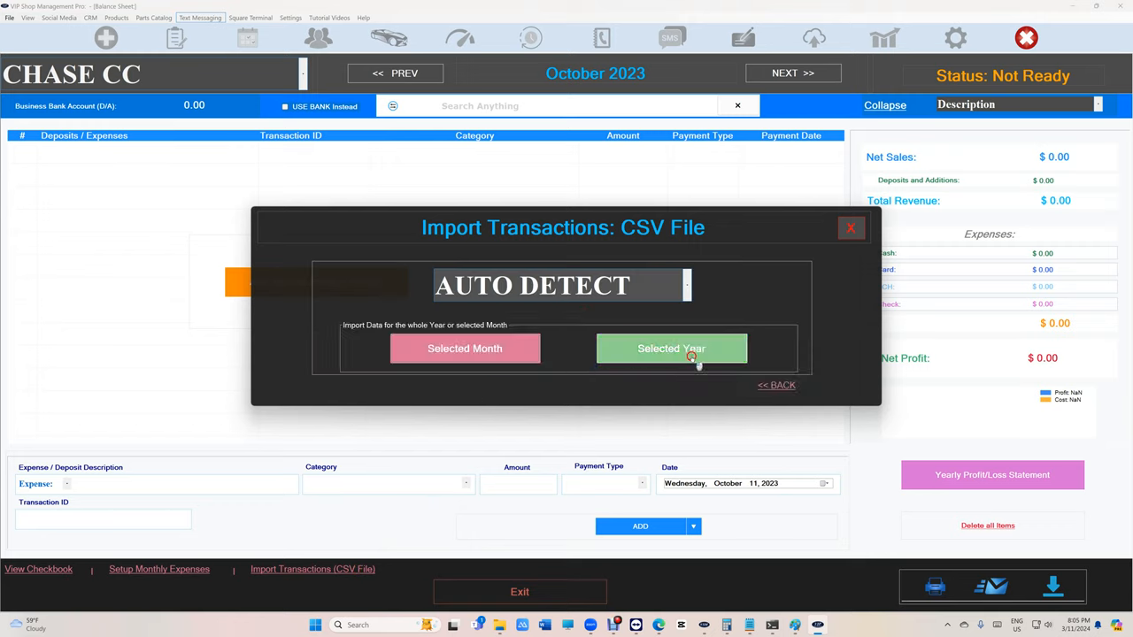
Import the Chase activity CSV for the whole selected year
left_click(671, 347)
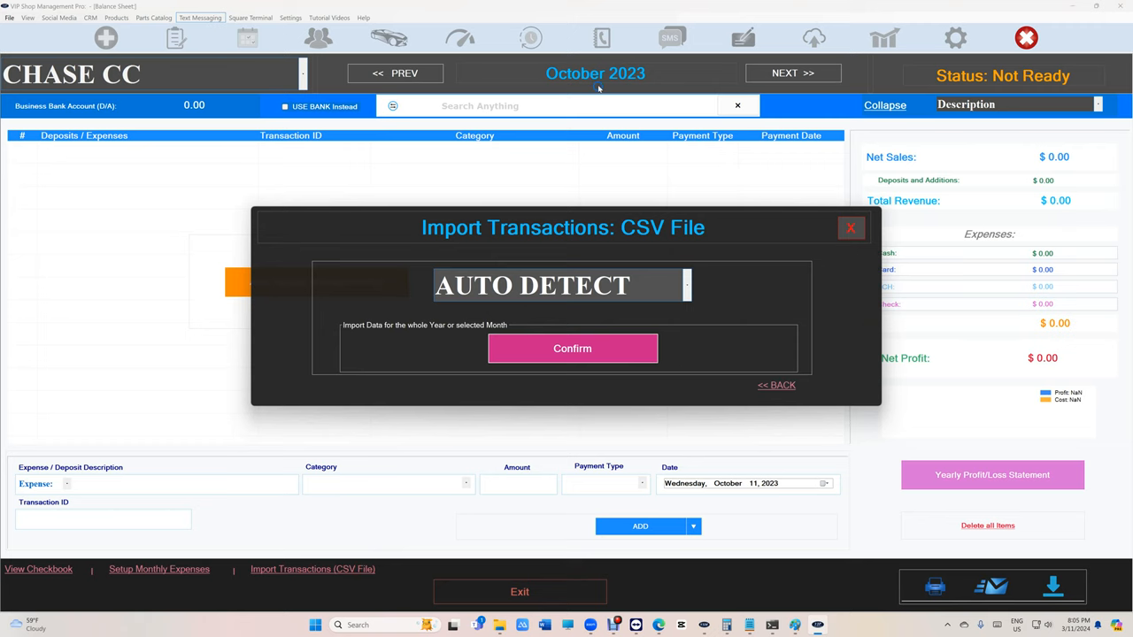
left_click(572, 347)
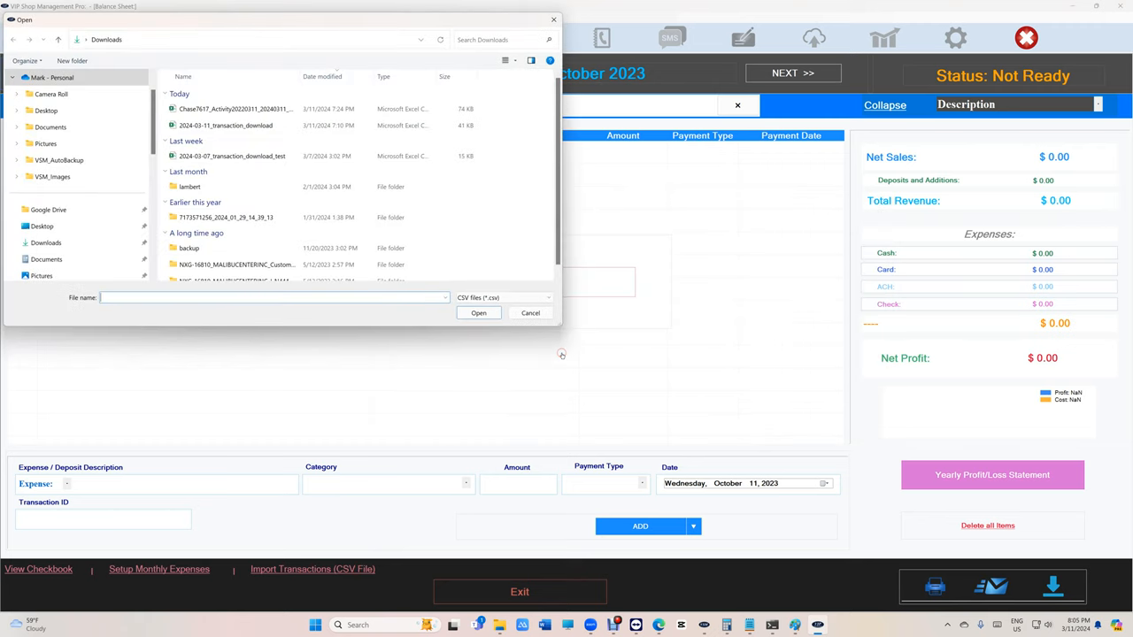
left_click(234, 108)
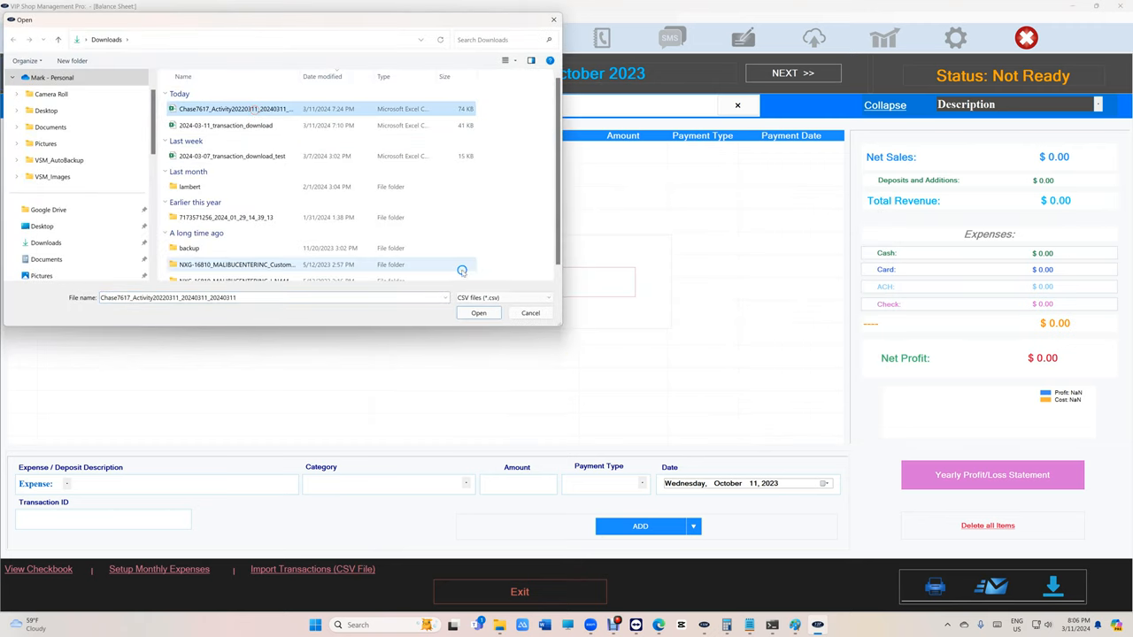
left_click(478, 311)
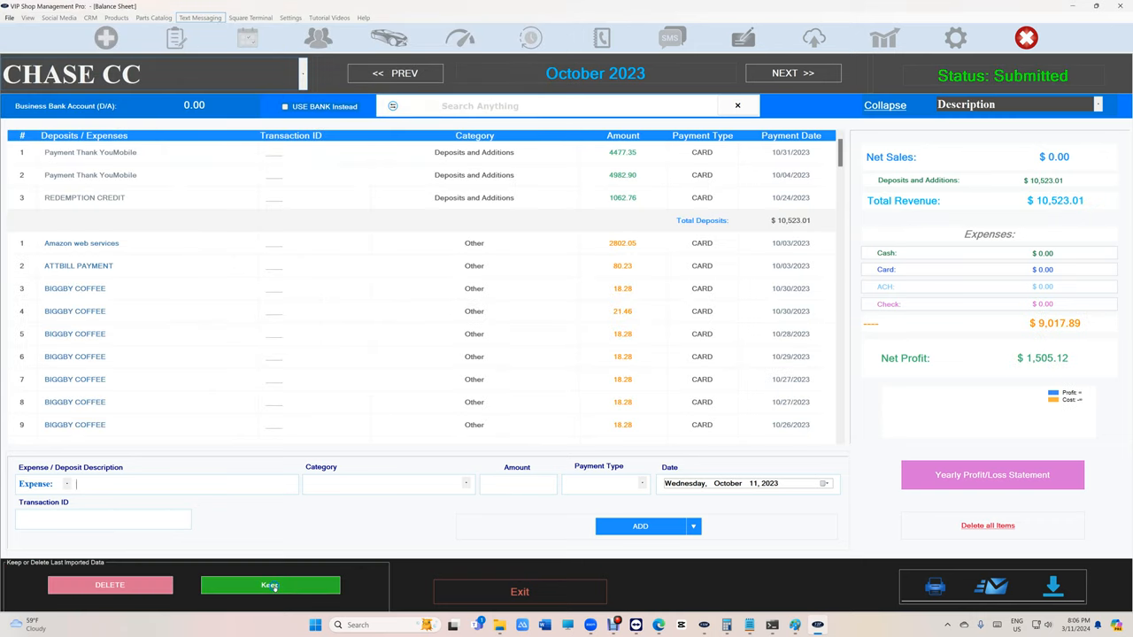
Keep the imported Chase transactions and browse forward to January 2024
left_click(394, 72)
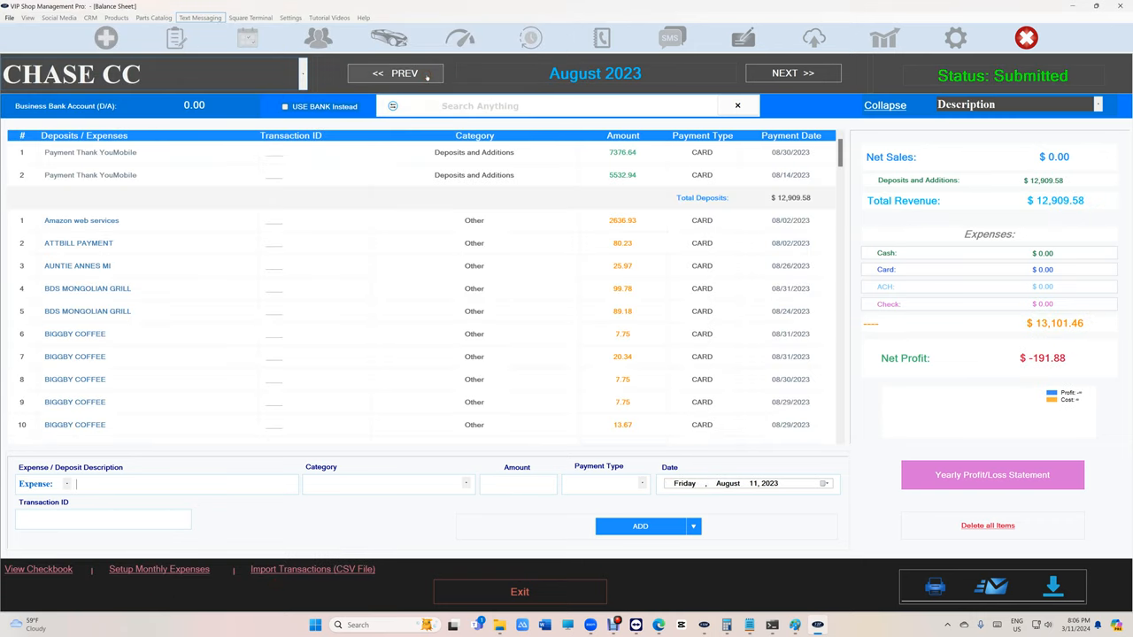
left_click(793, 72)
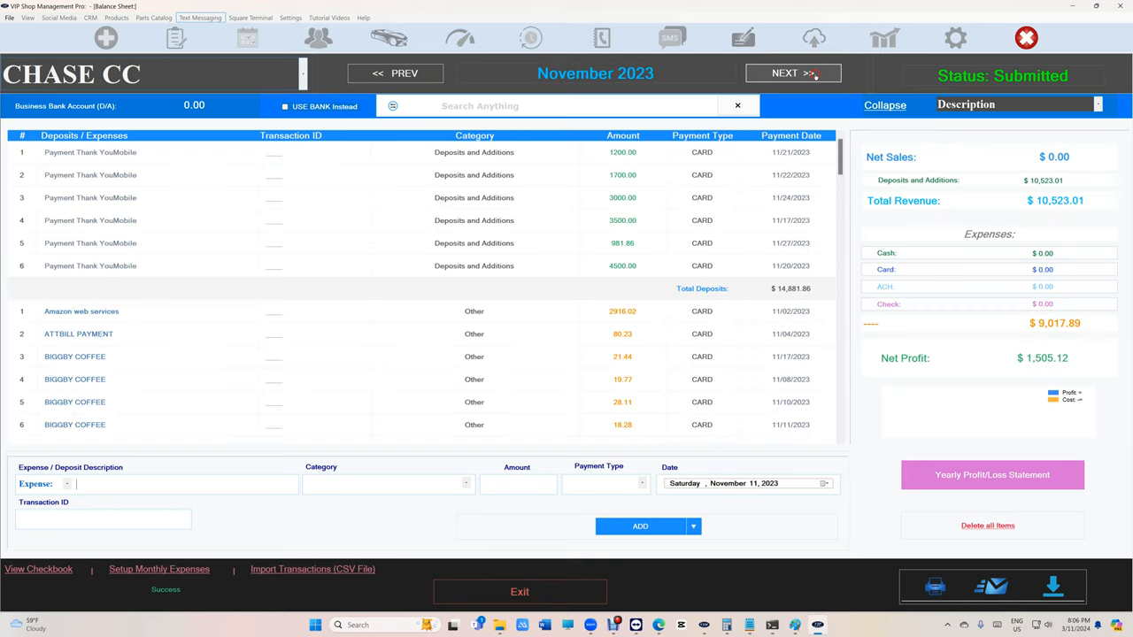
left_click(793, 73)
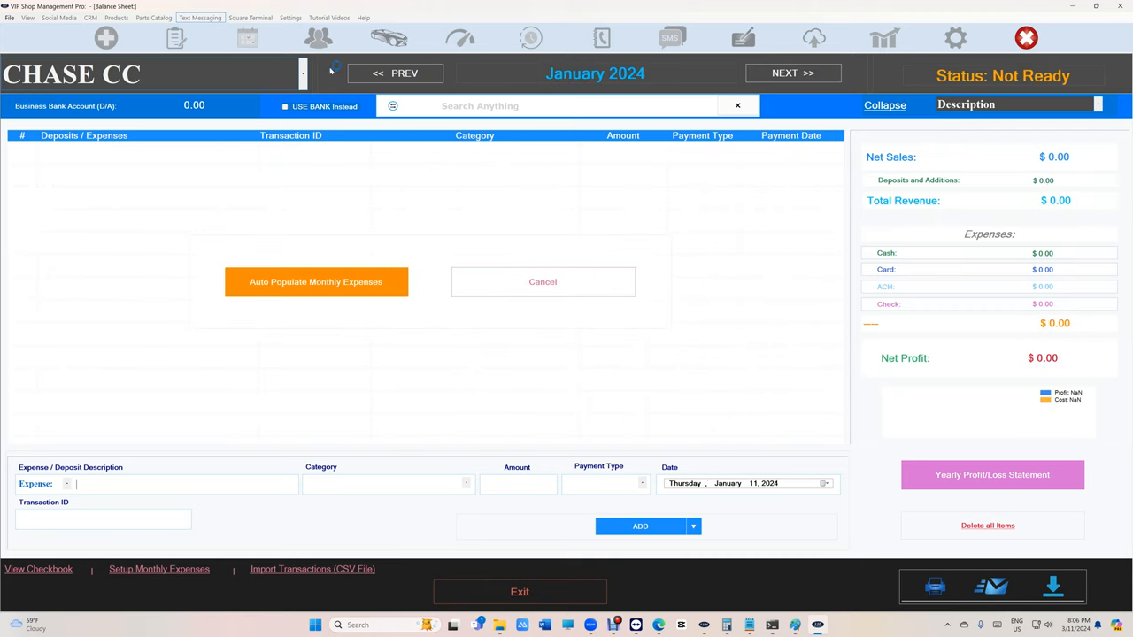
mouse_move(474, 82)
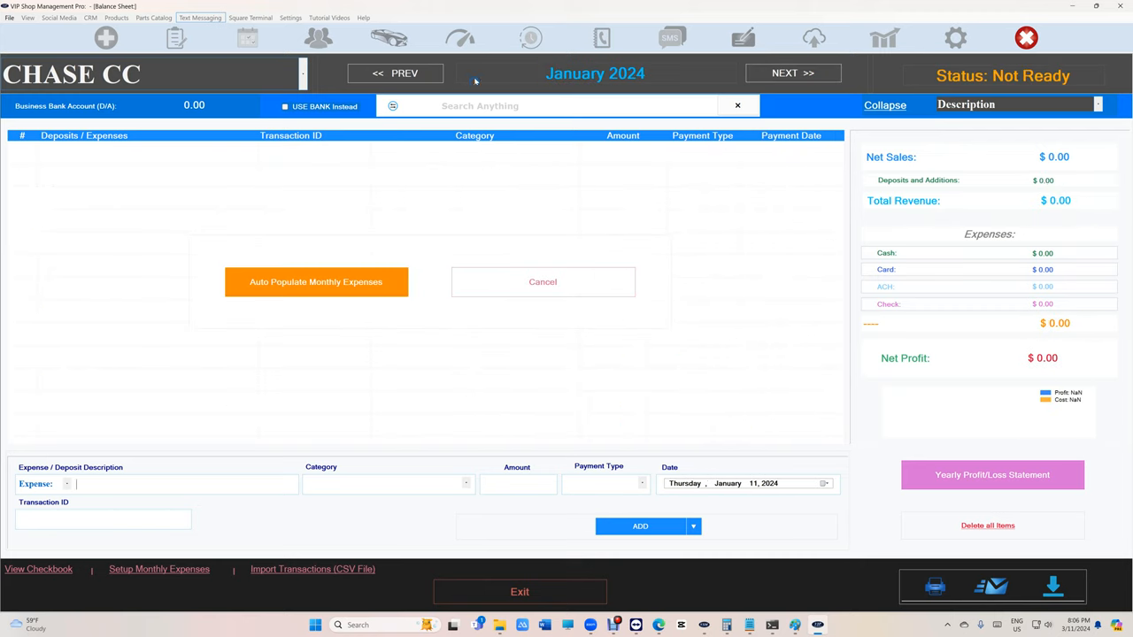
Import the Chase transactions CSV again into January 2024 and keep the entries
left_click(312, 570)
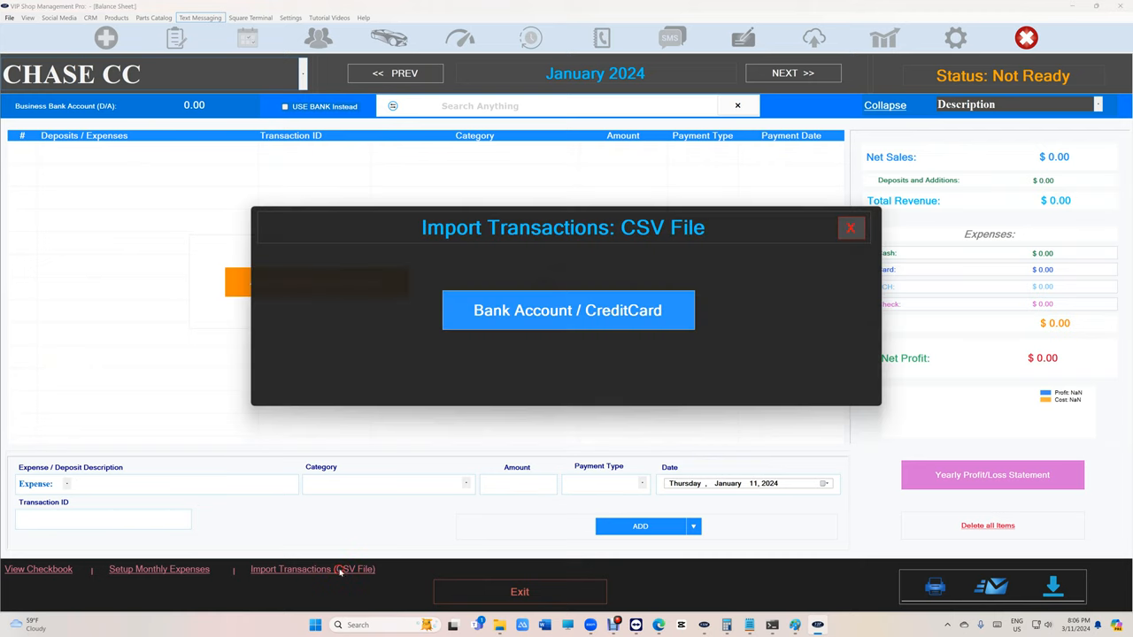
left_click(566, 309)
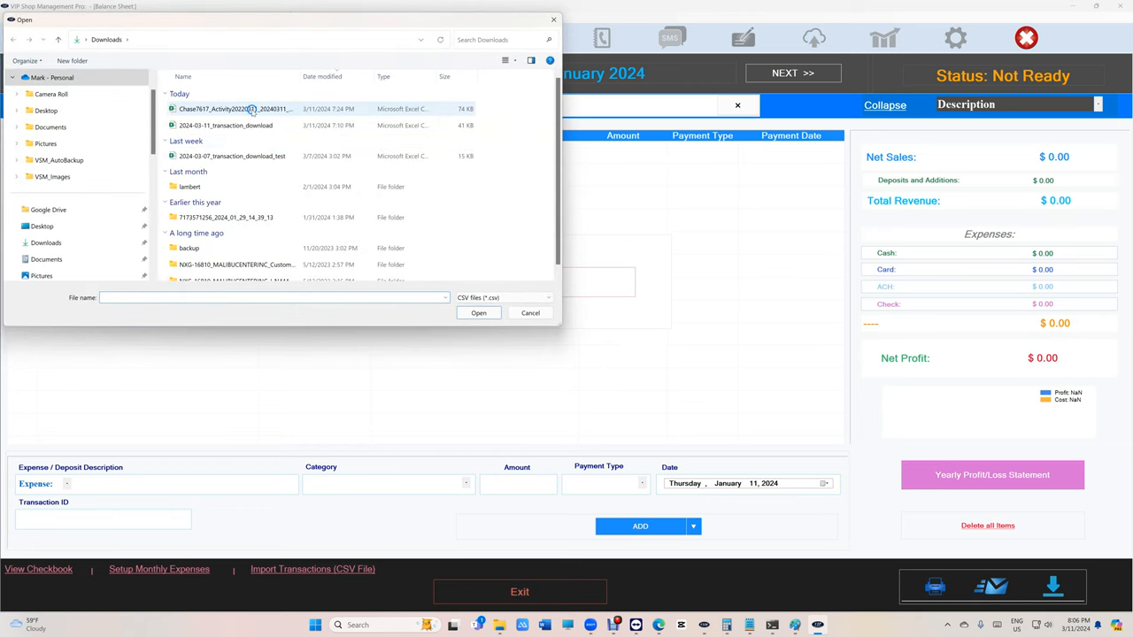
left_click(478, 311)
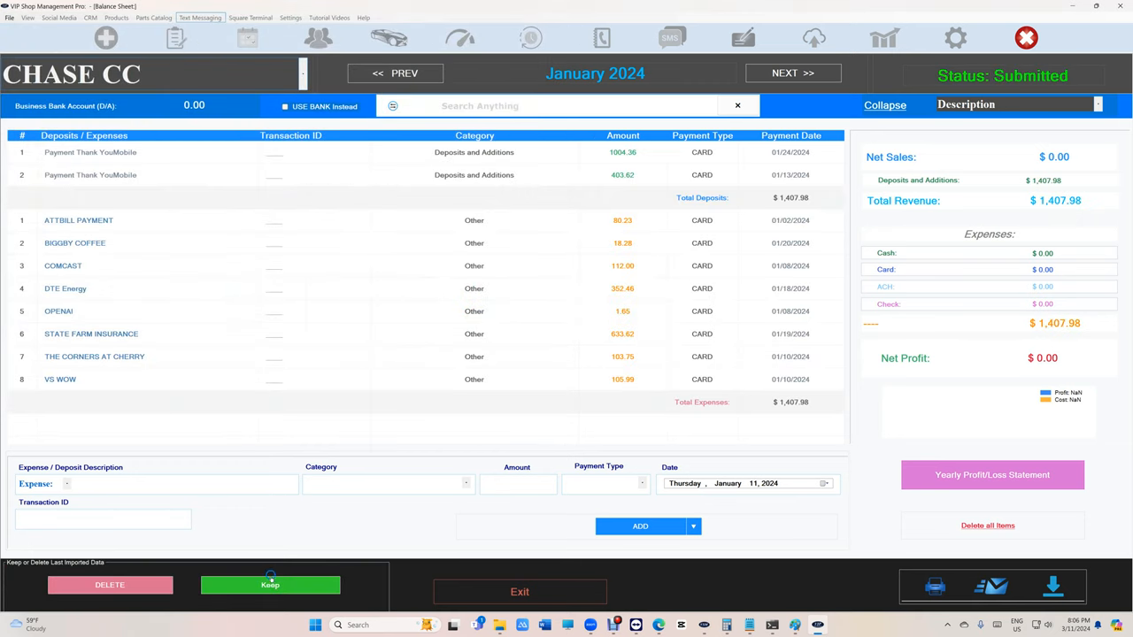
left_click(395, 72)
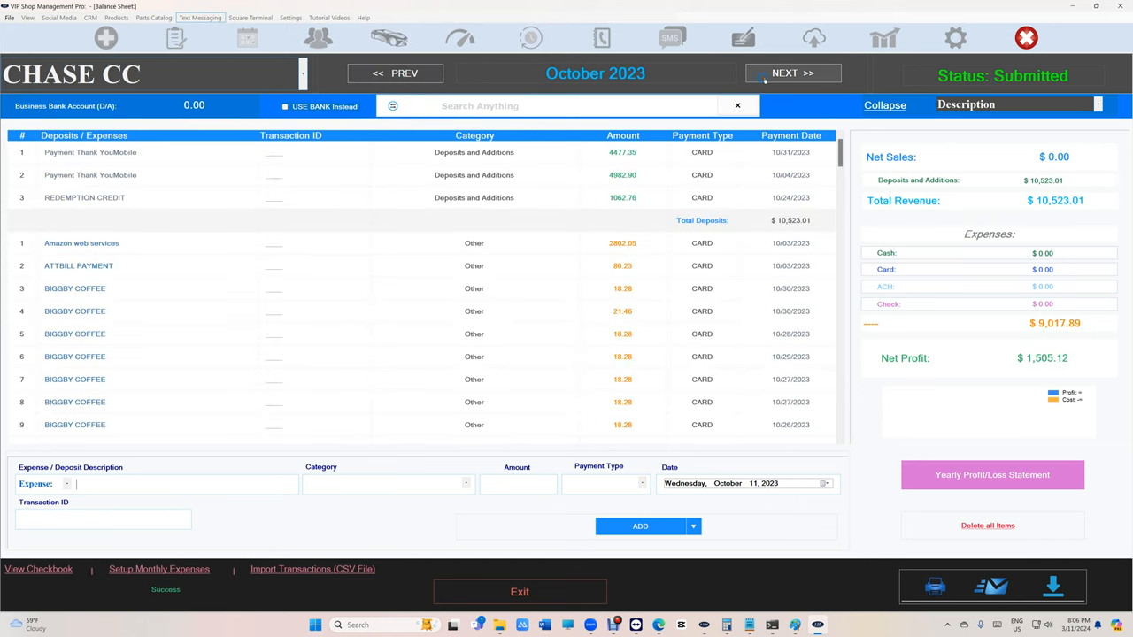
Preview the January Chase CC statement and close the preview
left_click(793, 72)
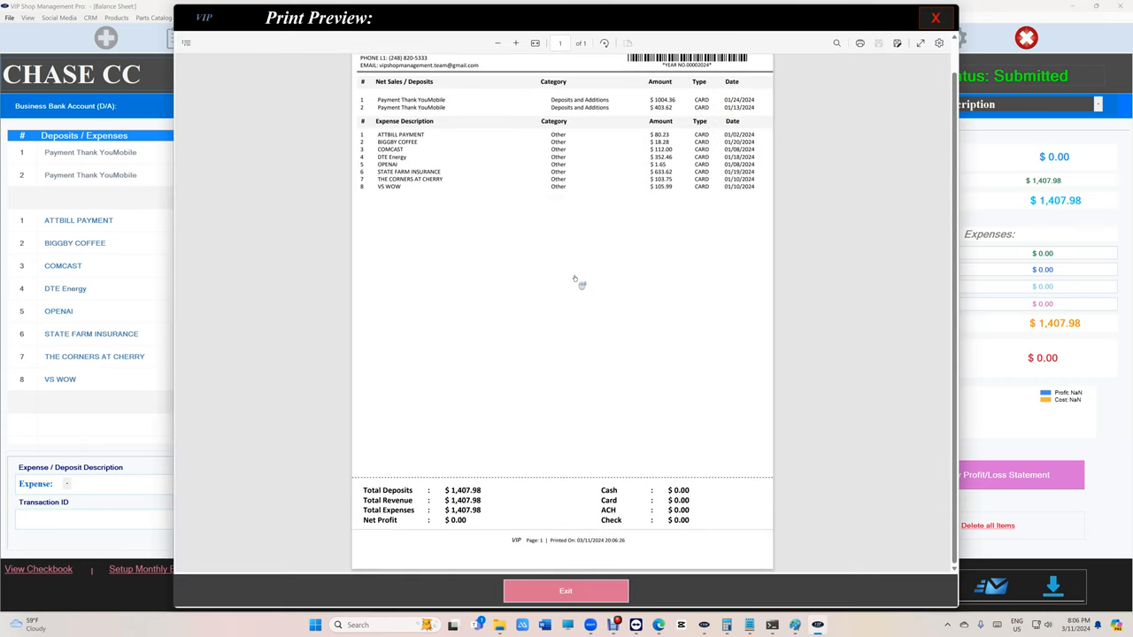
left_click(566, 591)
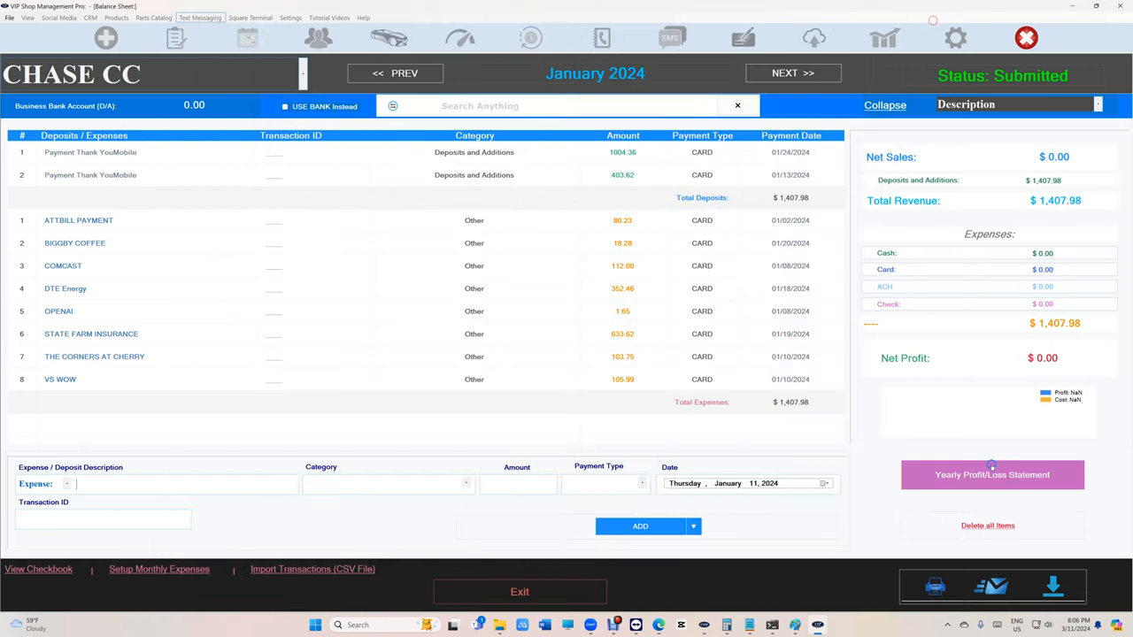
Show the 2024 yearly Chase CC view and print its profit/loss statement
left_click(992, 474)
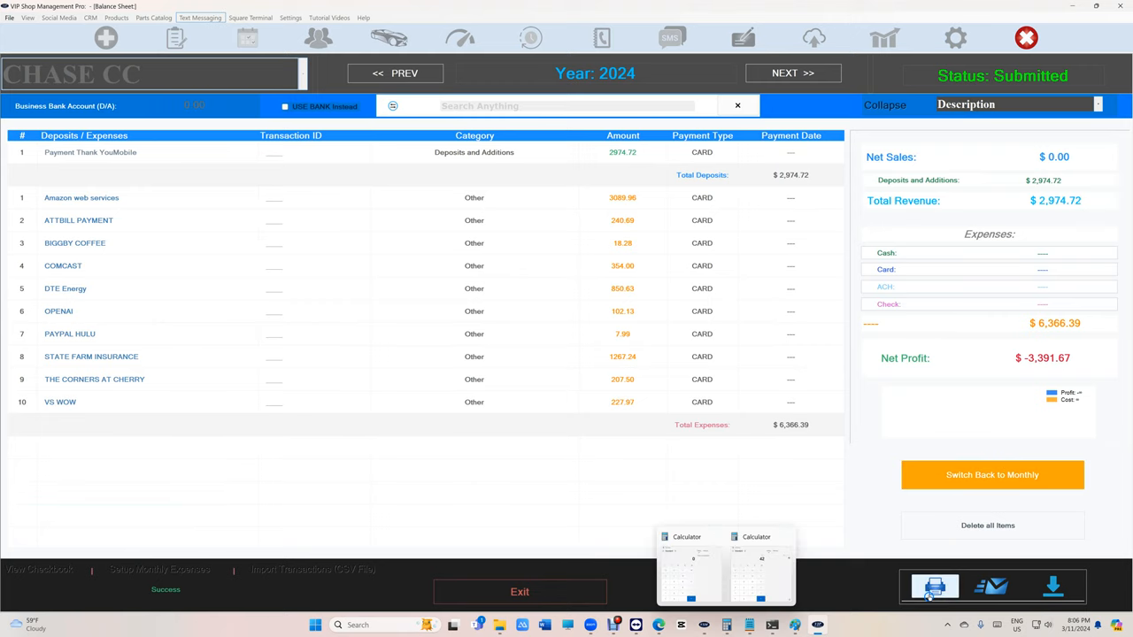
left_click(935, 588)
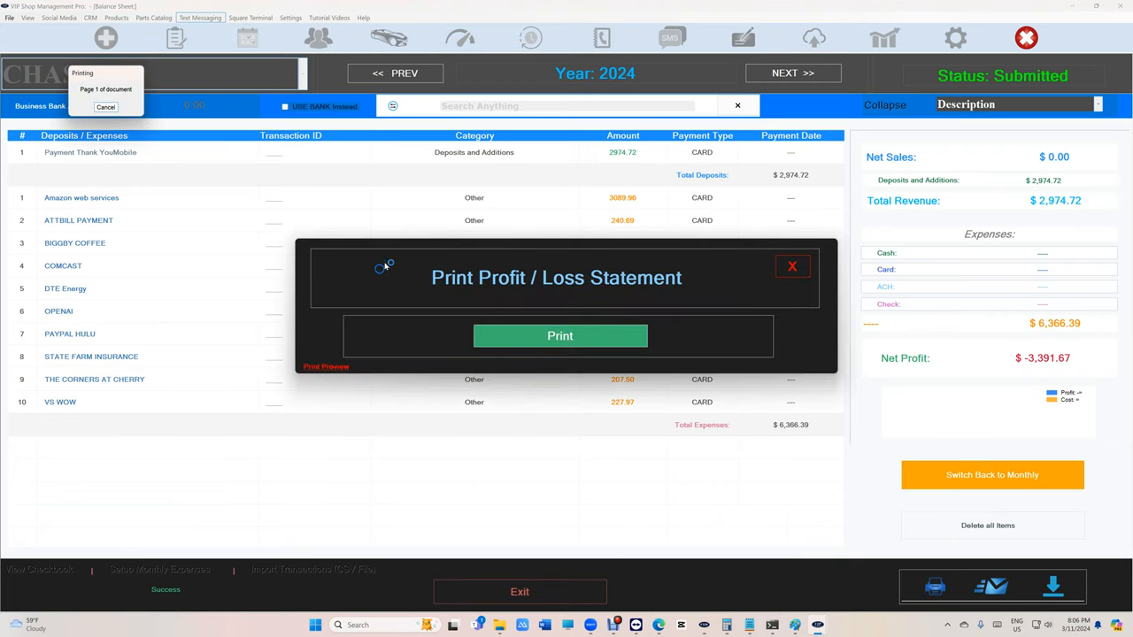
left_click(559, 336)
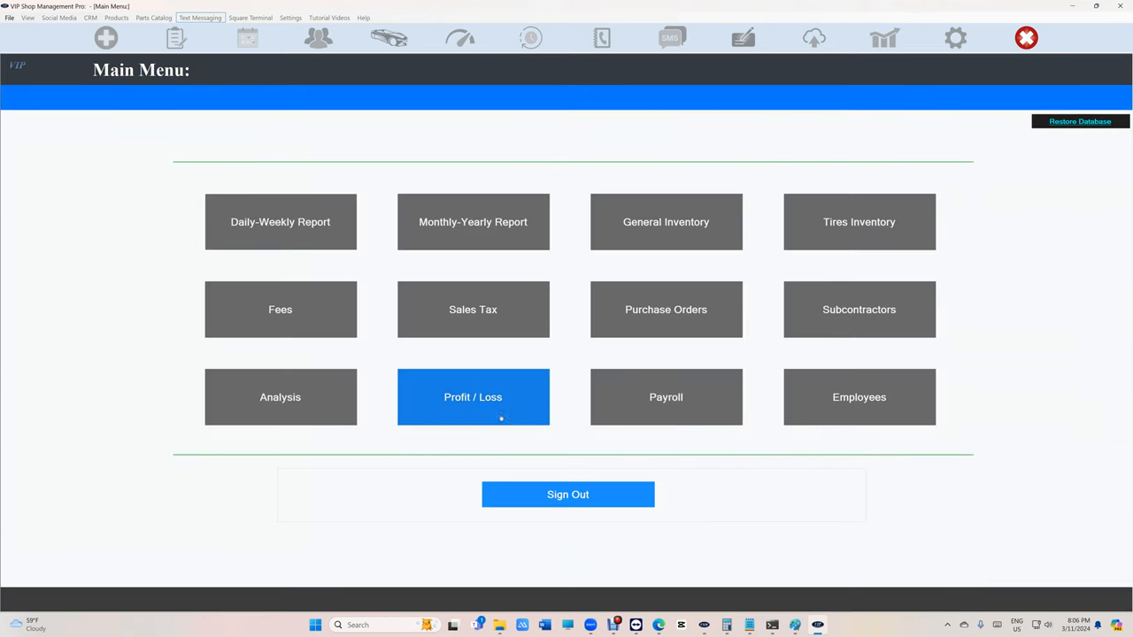
Open Profit / Loss, switch to CapitalOne CC and import the March transactions download file
left_click(473, 397)
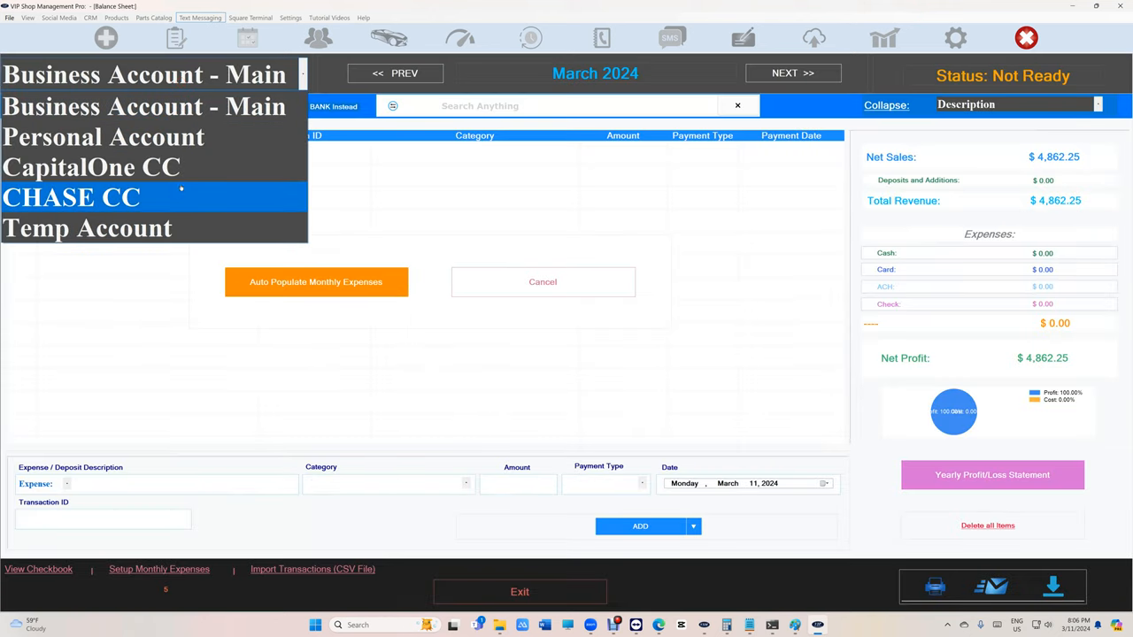
left_click(92, 166)
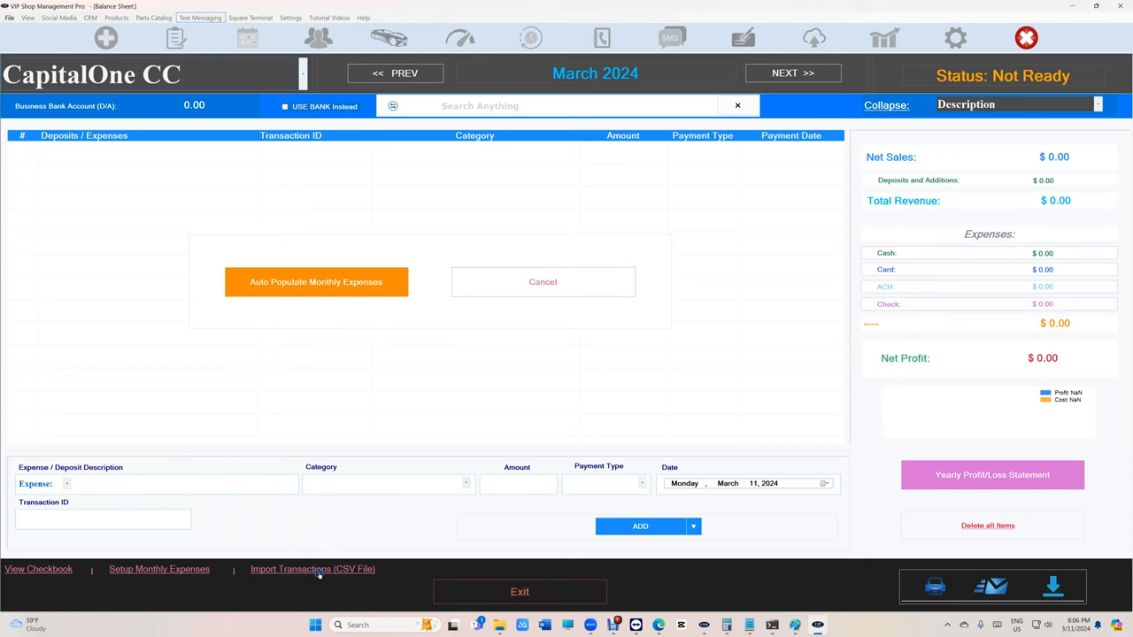
left_click(312, 570)
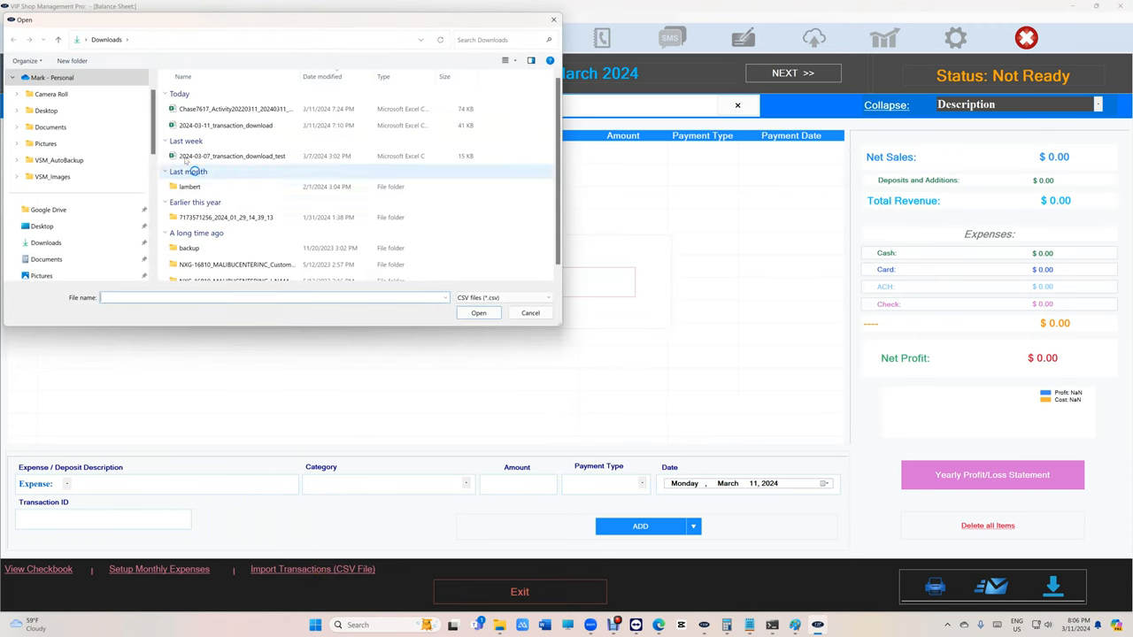
mouse_move(232, 156)
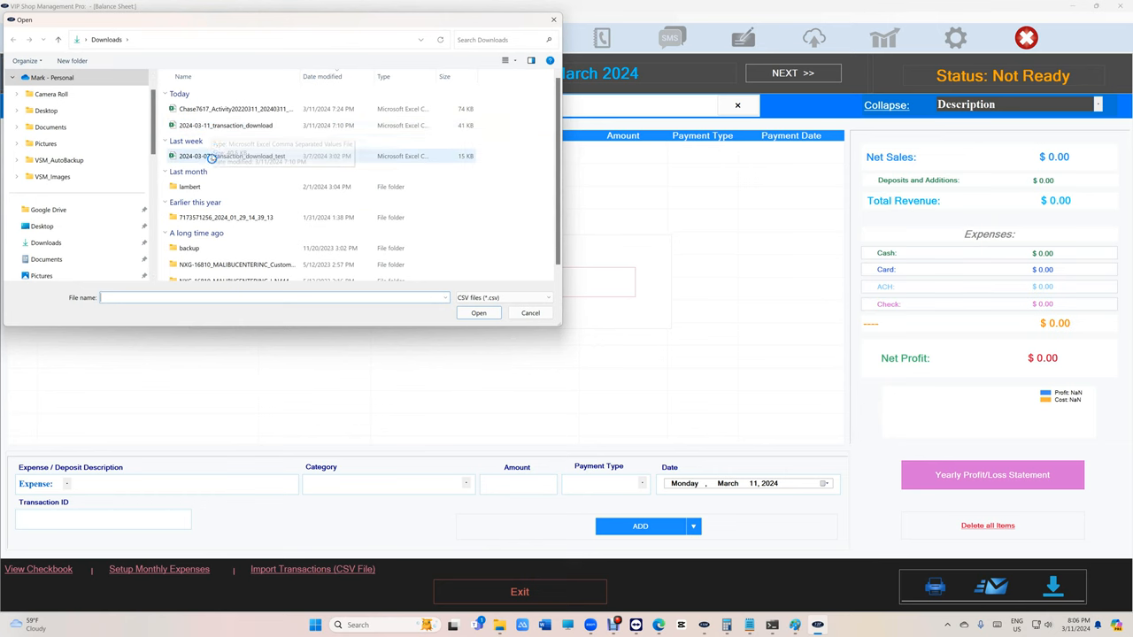
left_click(478, 312)
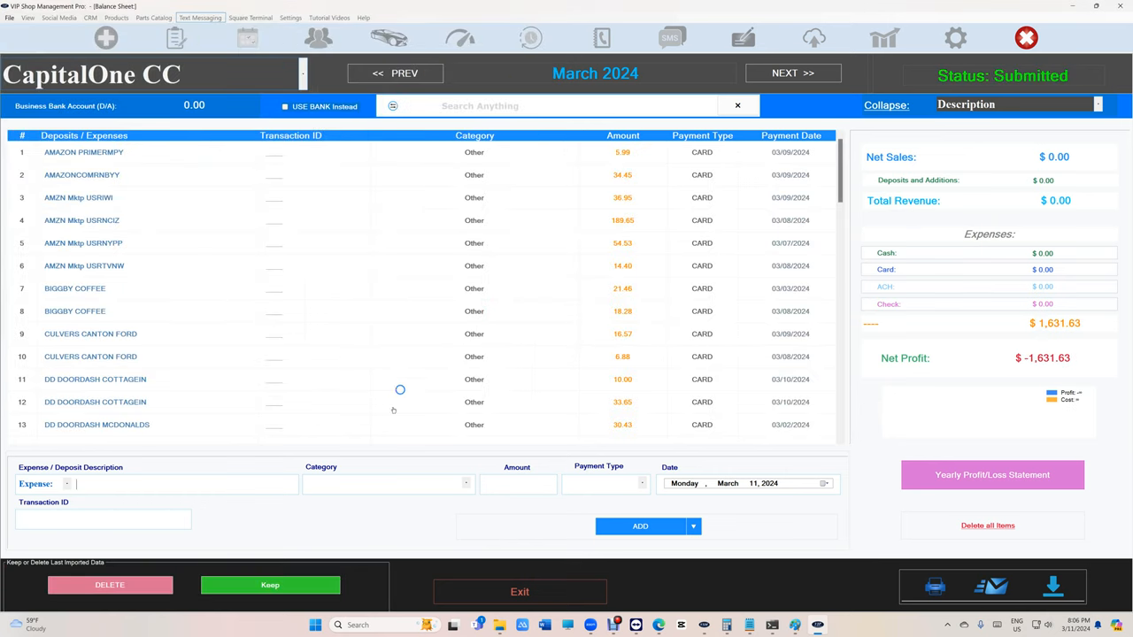
Keep the March entries, go back to December 2023 and import the 2024-02-11 transaction download file
left_click(395, 73)
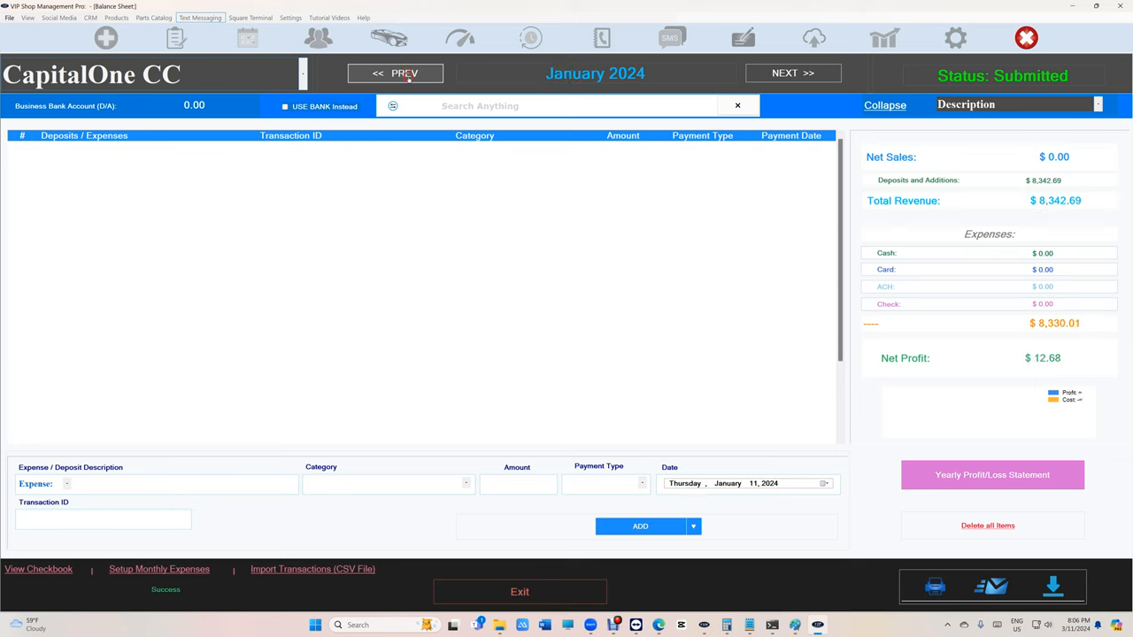
left_click(395, 73)
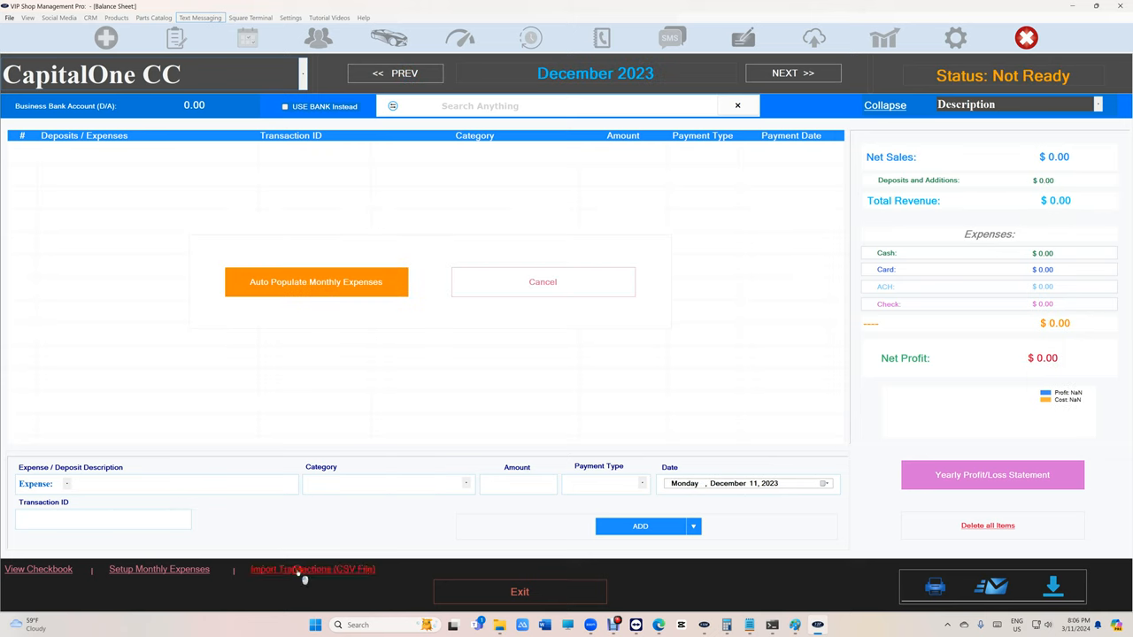
left_click(311, 570)
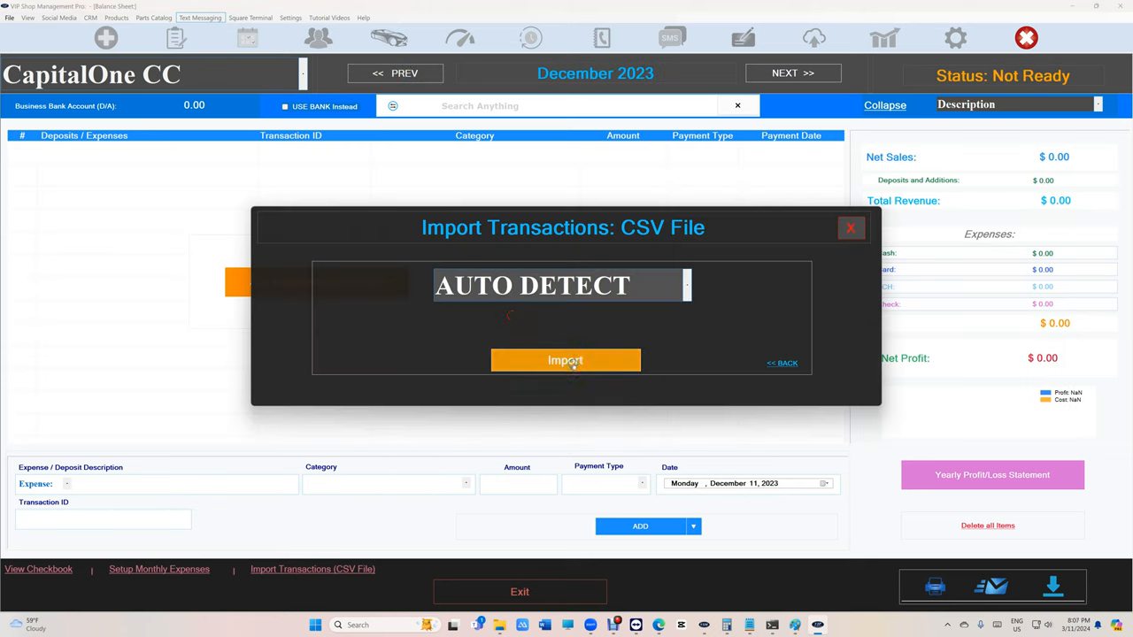
left_click(566, 361)
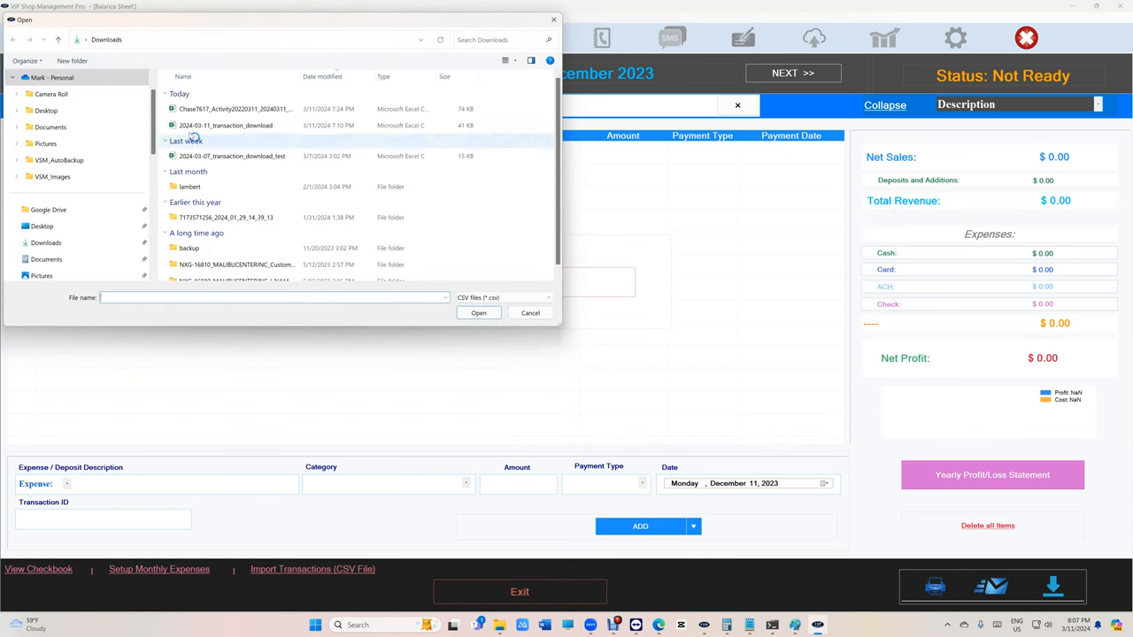
left_click(227, 124)
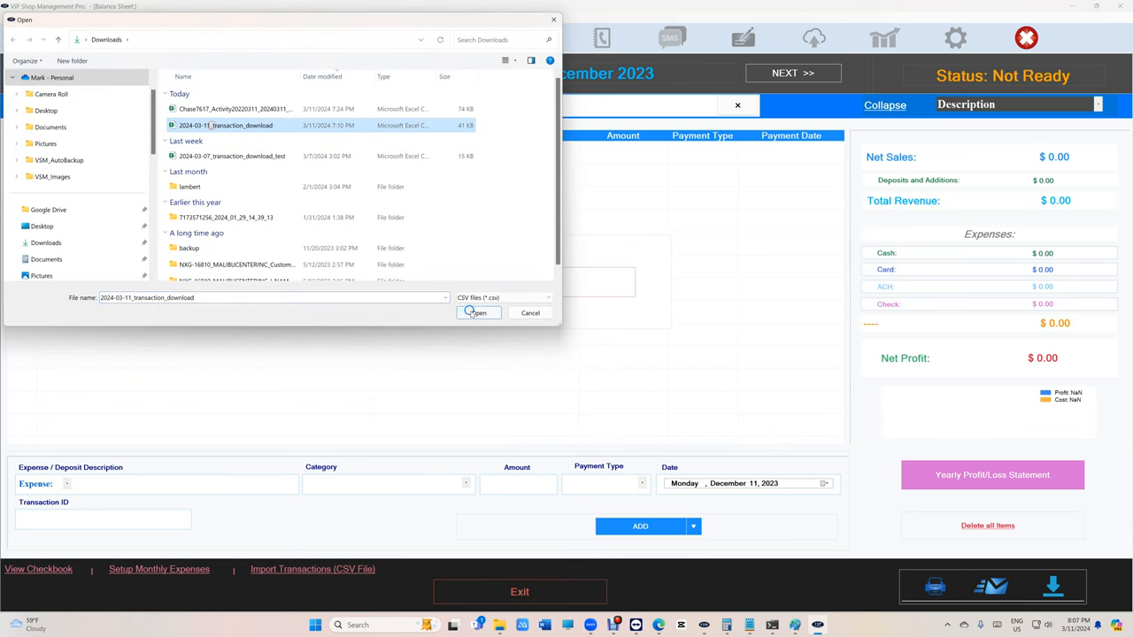
left_click(478, 312)
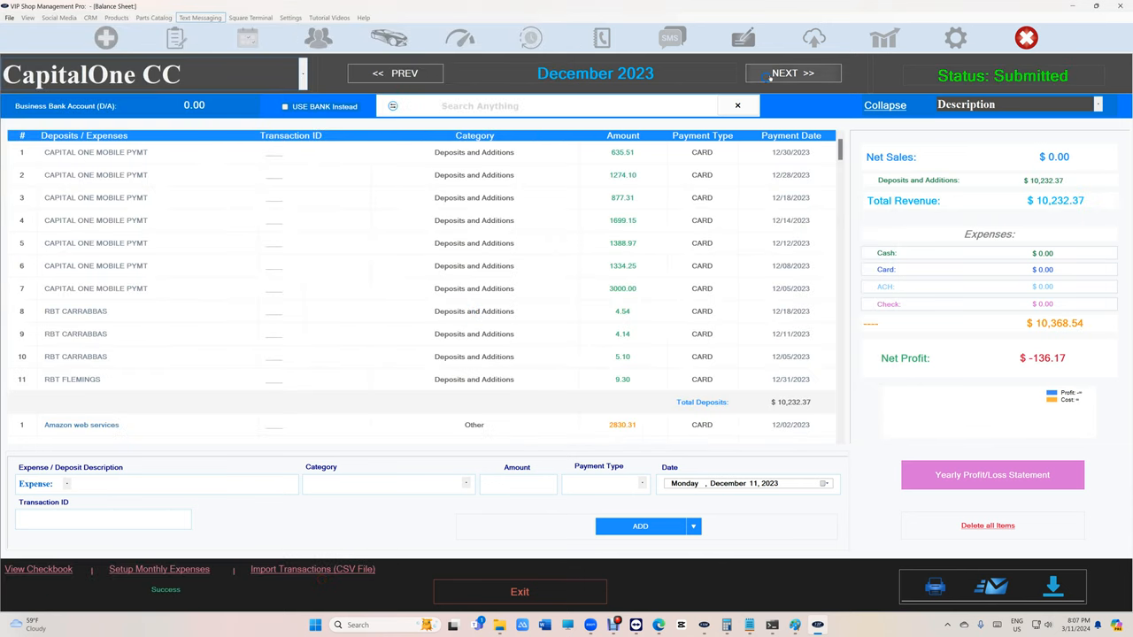
Keep the December entries and show the CapitalOne CC 2024 yearly view
left_click(791, 73)
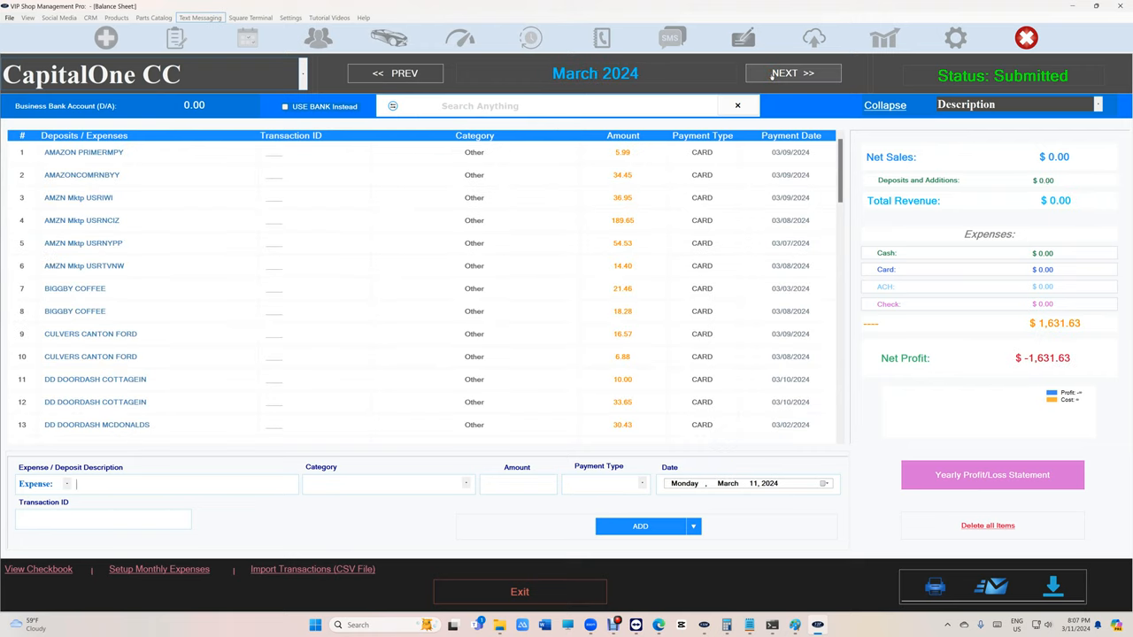
left_click(394, 72)
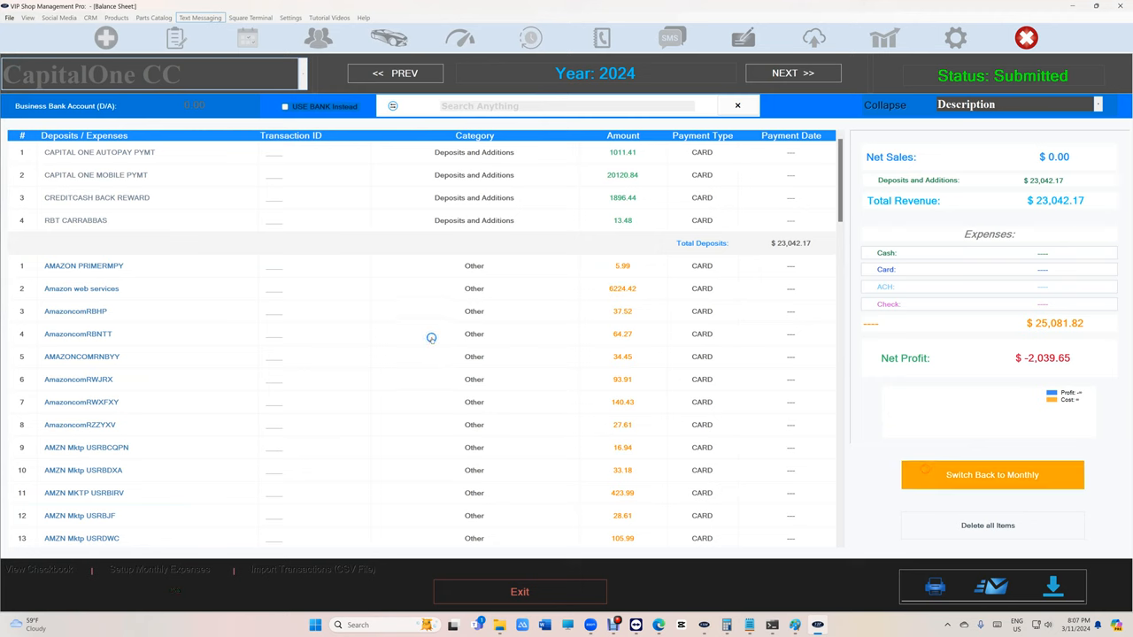
scroll("down", 3)
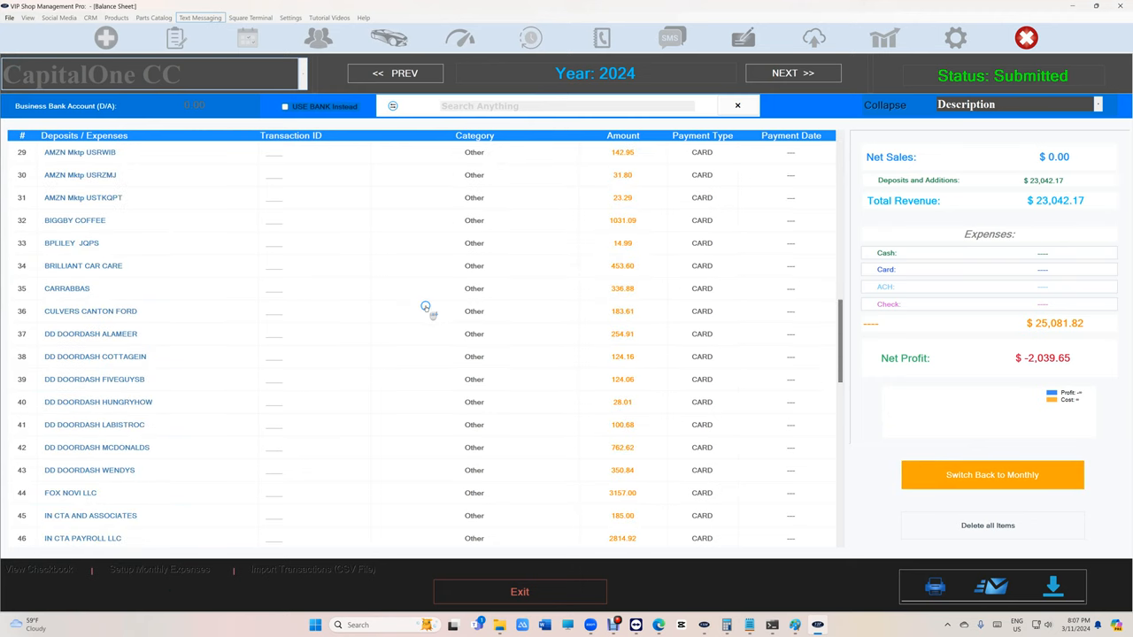
mouse_move(435, 504)
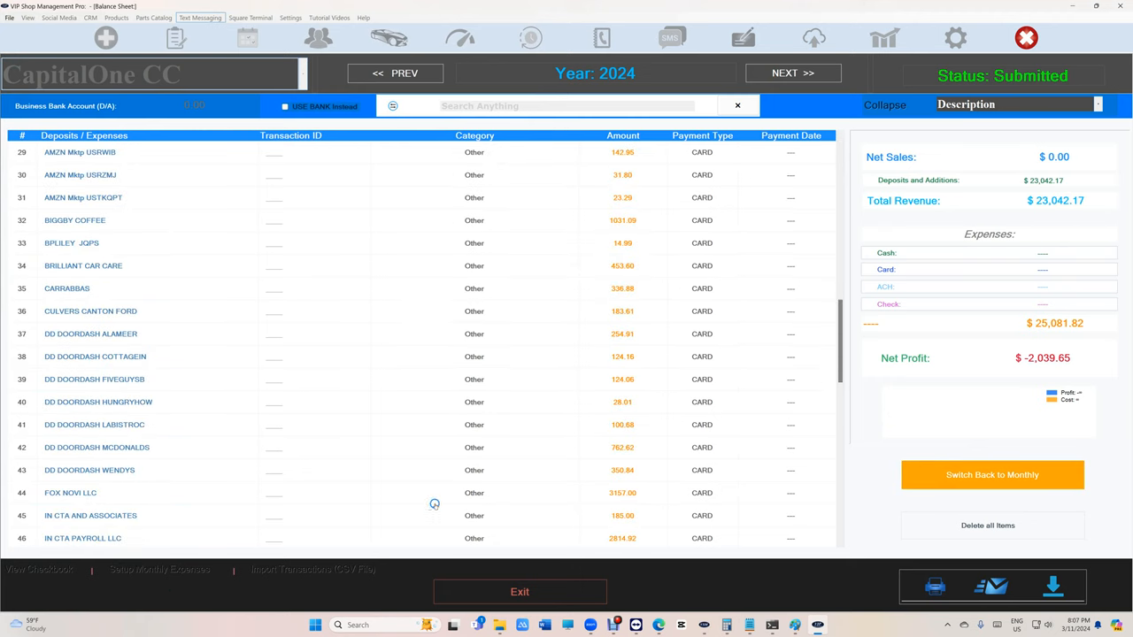